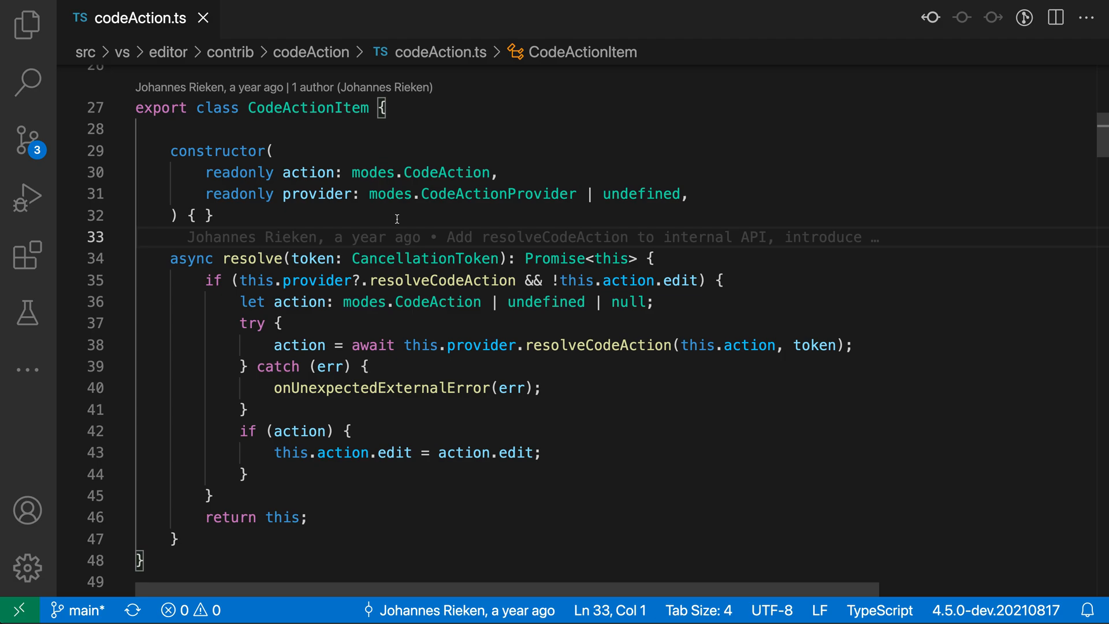
mouse_move(362, 193)
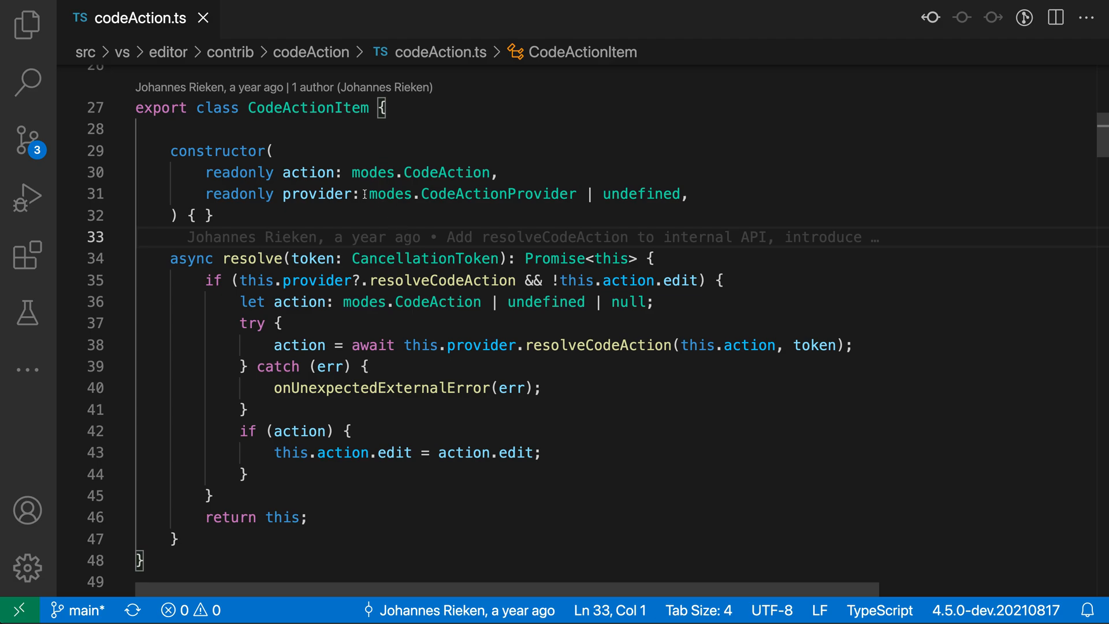
mouse_move(118, 182)
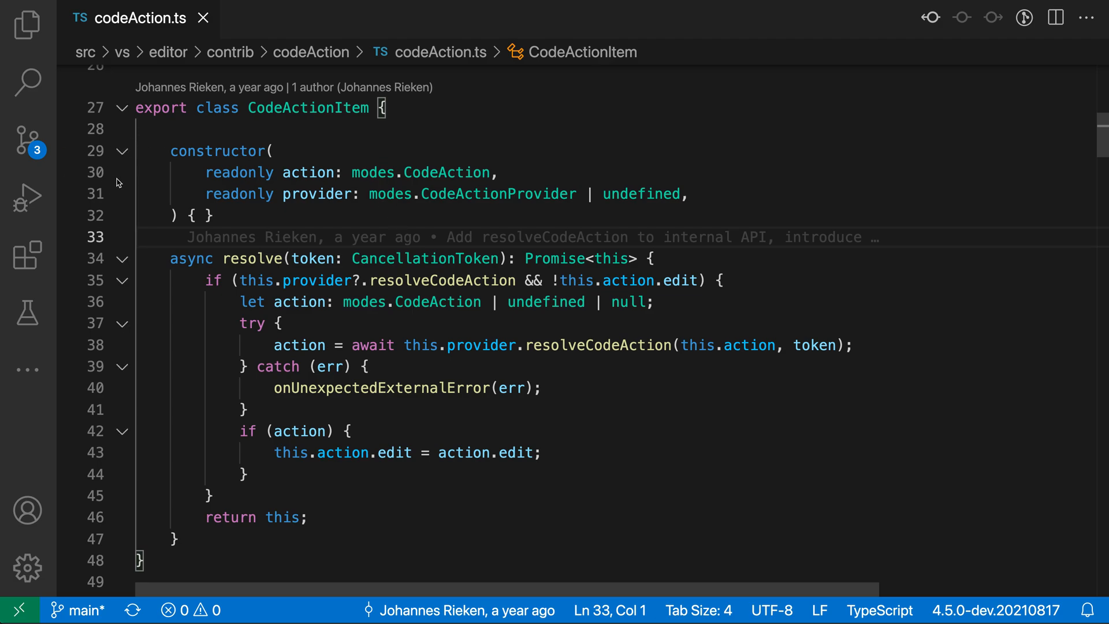
mouse_move(124, 159)
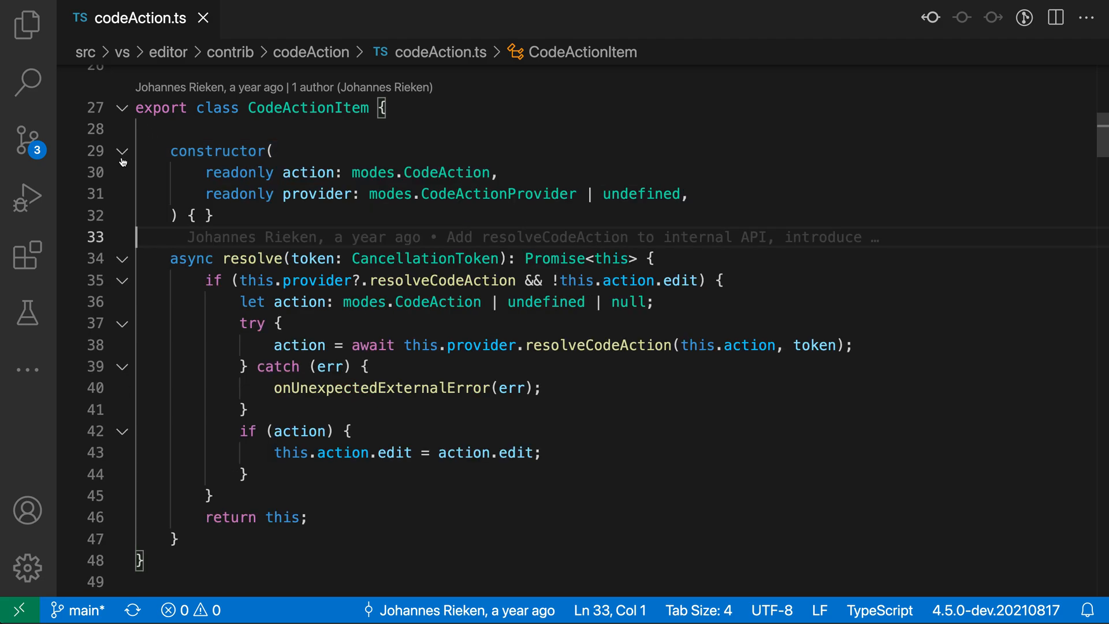
mouse_move(122, 198)
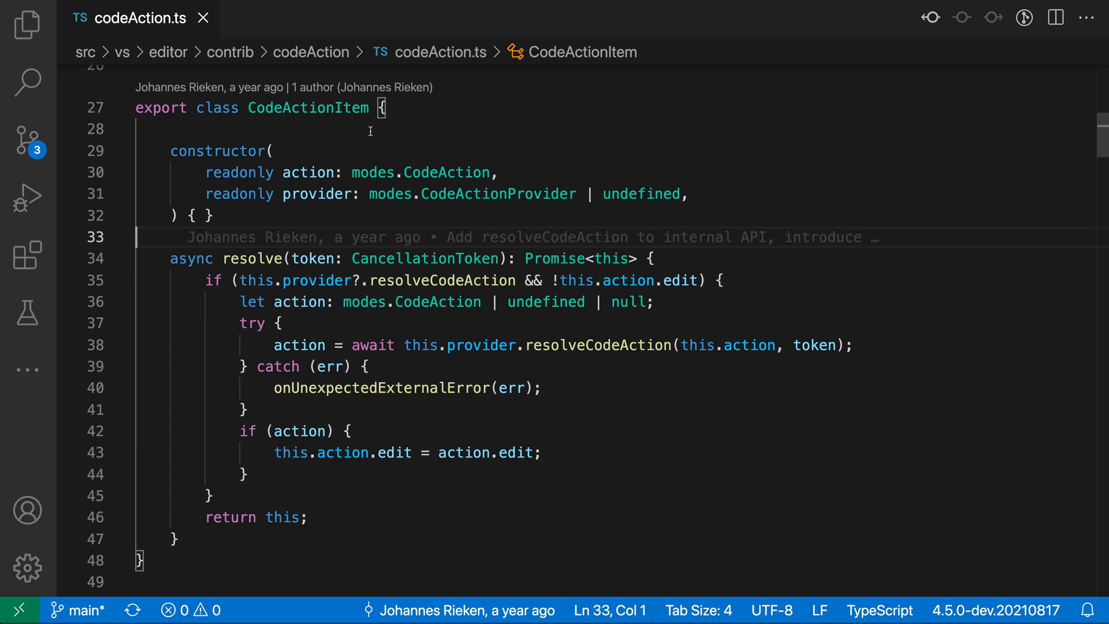
mouse_move(362, 149)
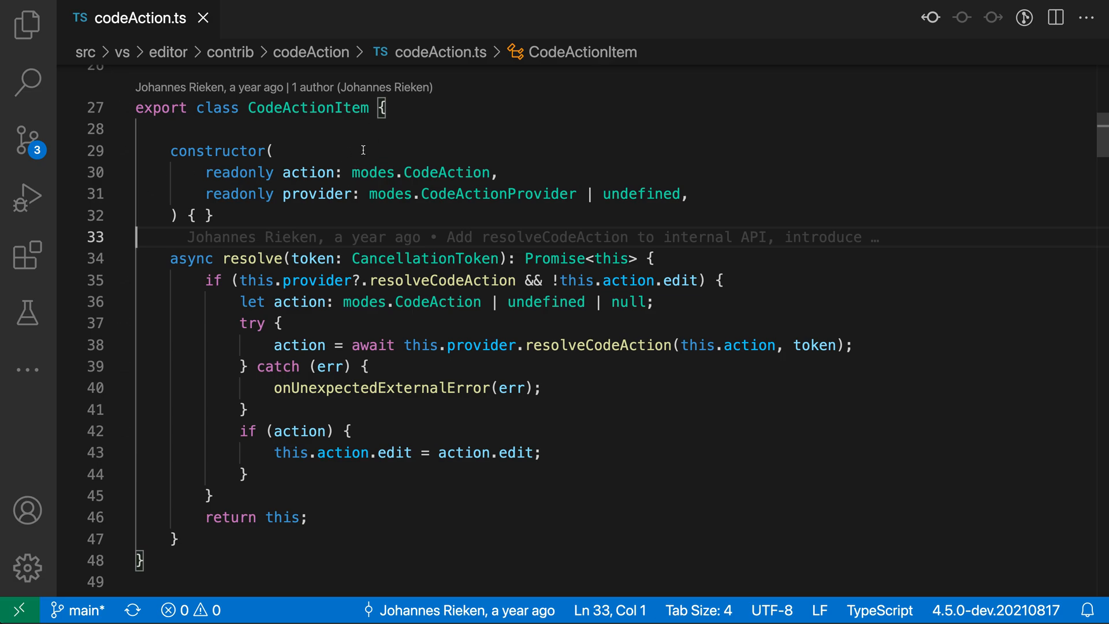
mouse_move(109, 172)
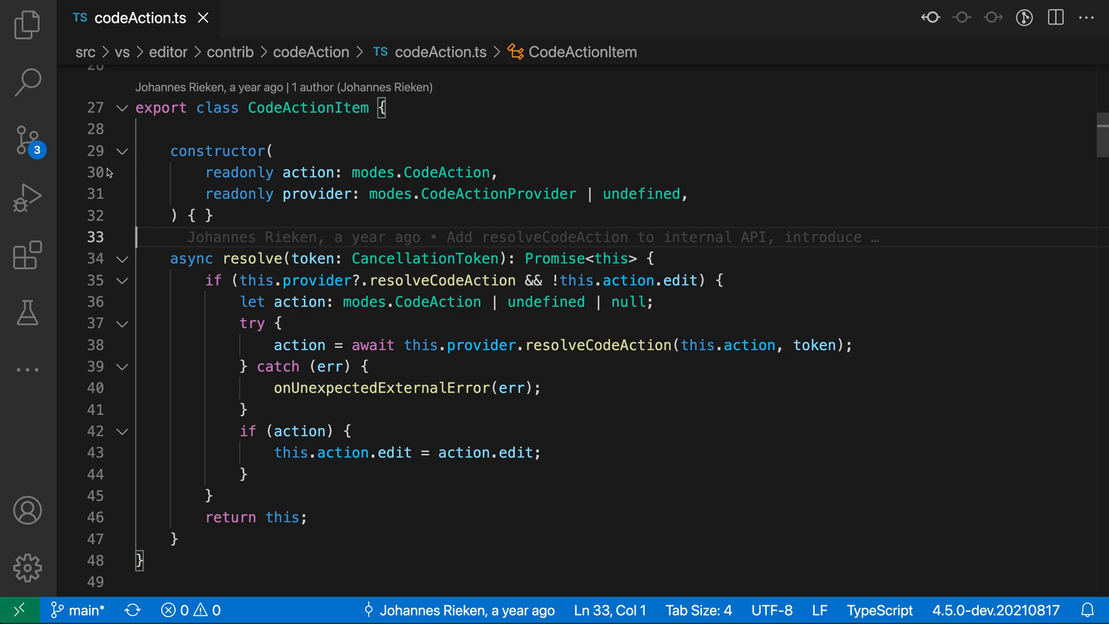
Step: Set Editor: Show Folding Controls to 'always' and return to codeAction.ts
click(67, 194)
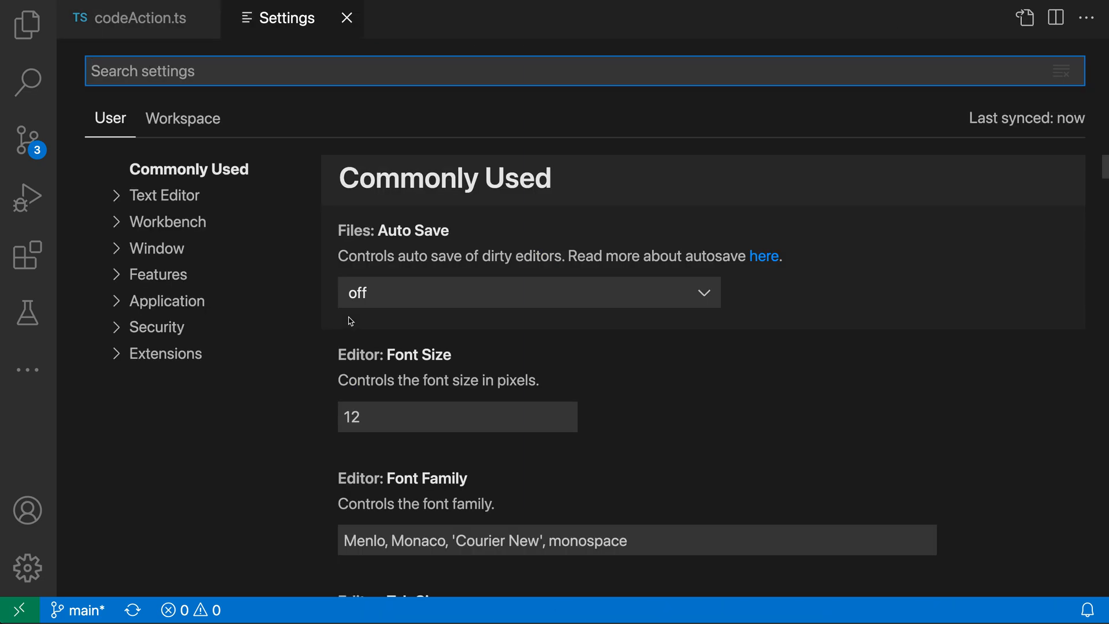
text(show folding cont)
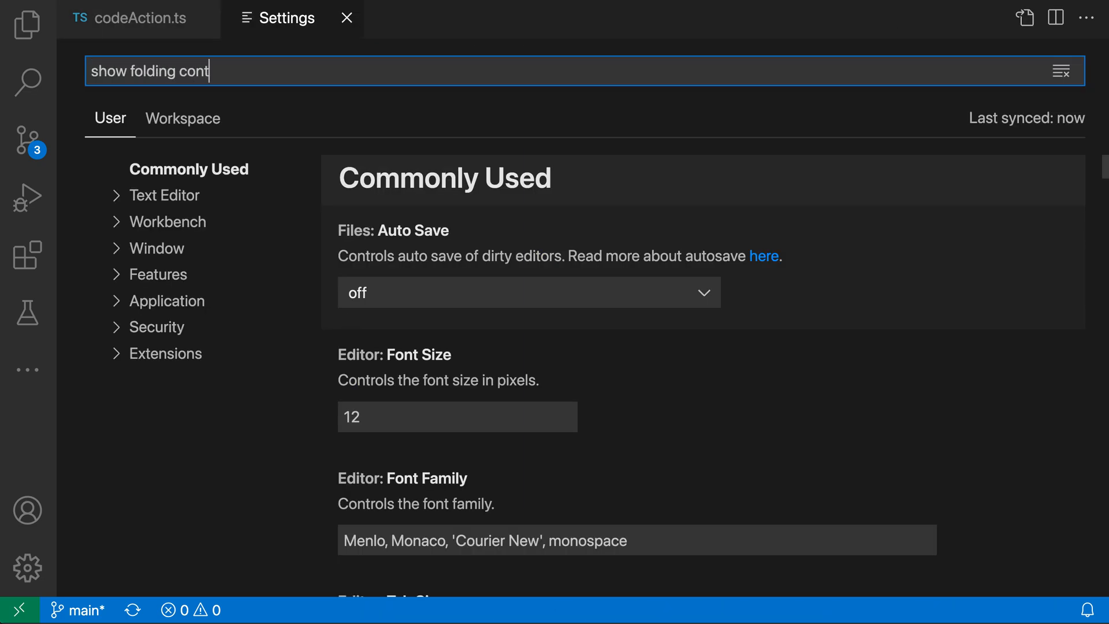
text(rols)
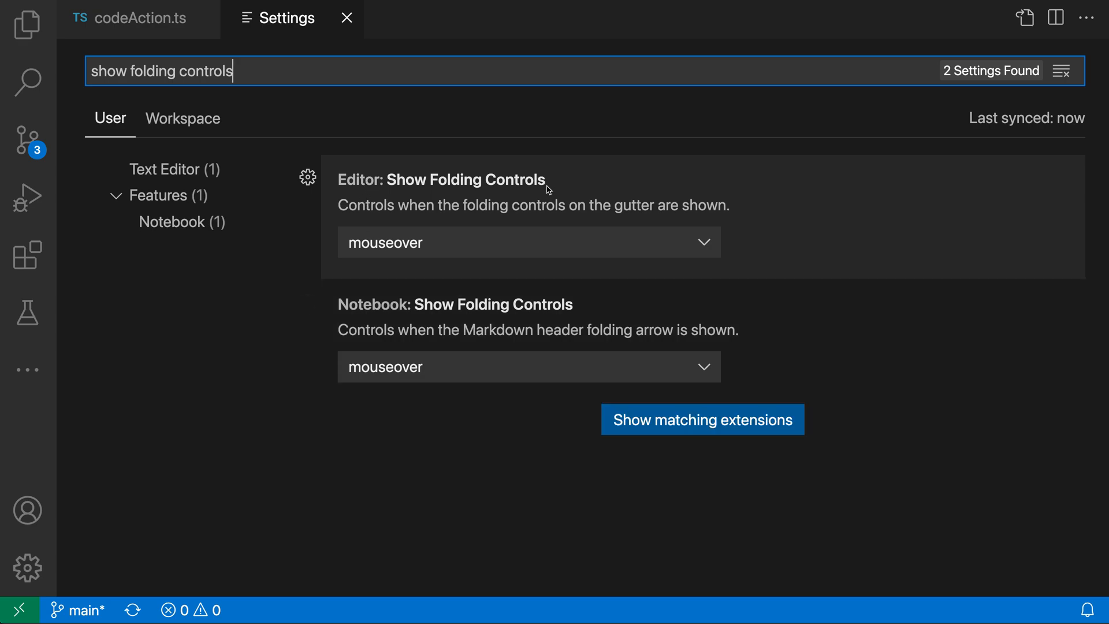
mouse_move(475, 249)
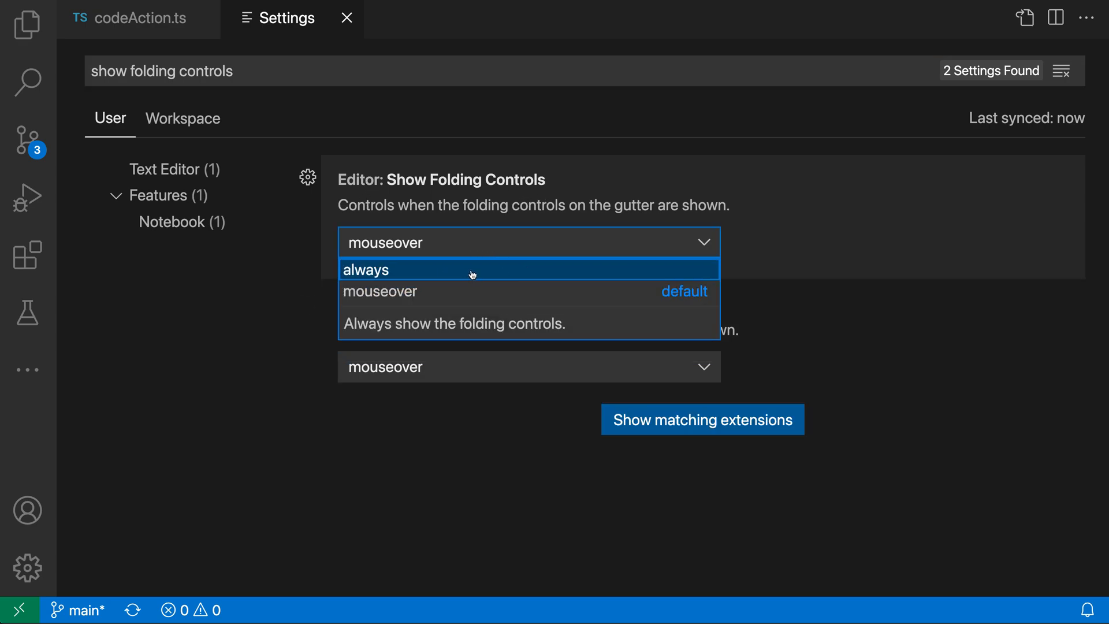
click(139, 18)
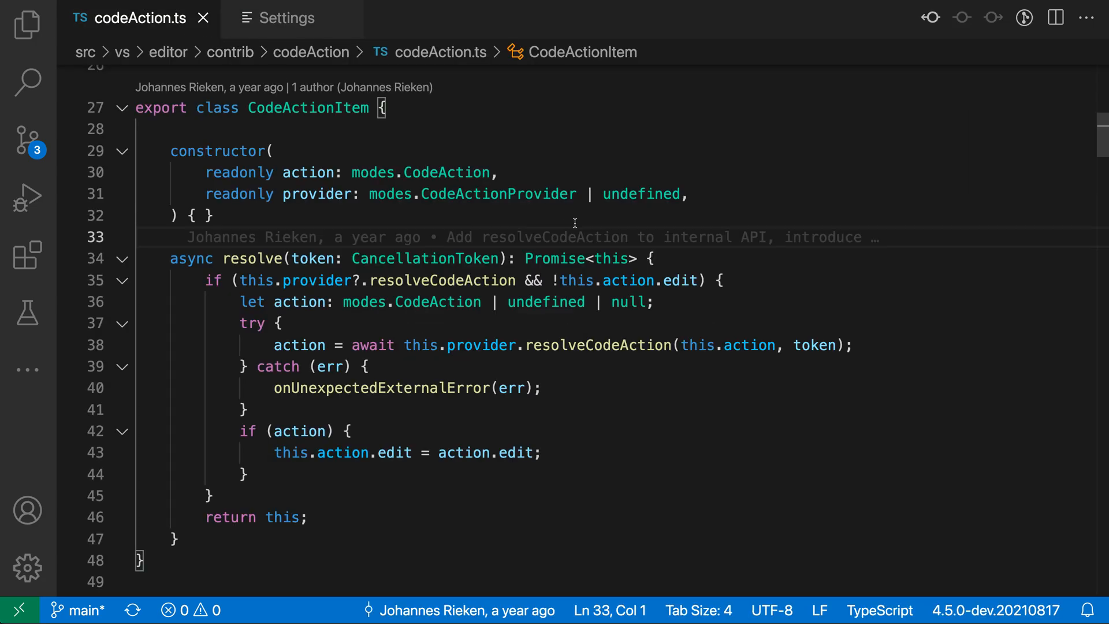
click(192, 216)
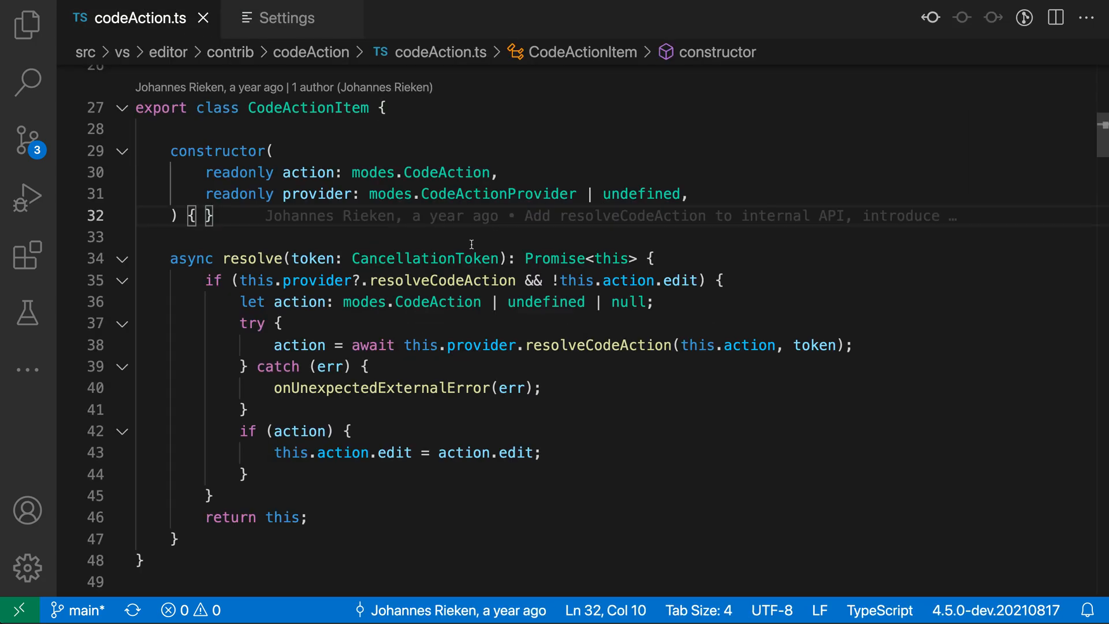
mouse_move(343, 230)
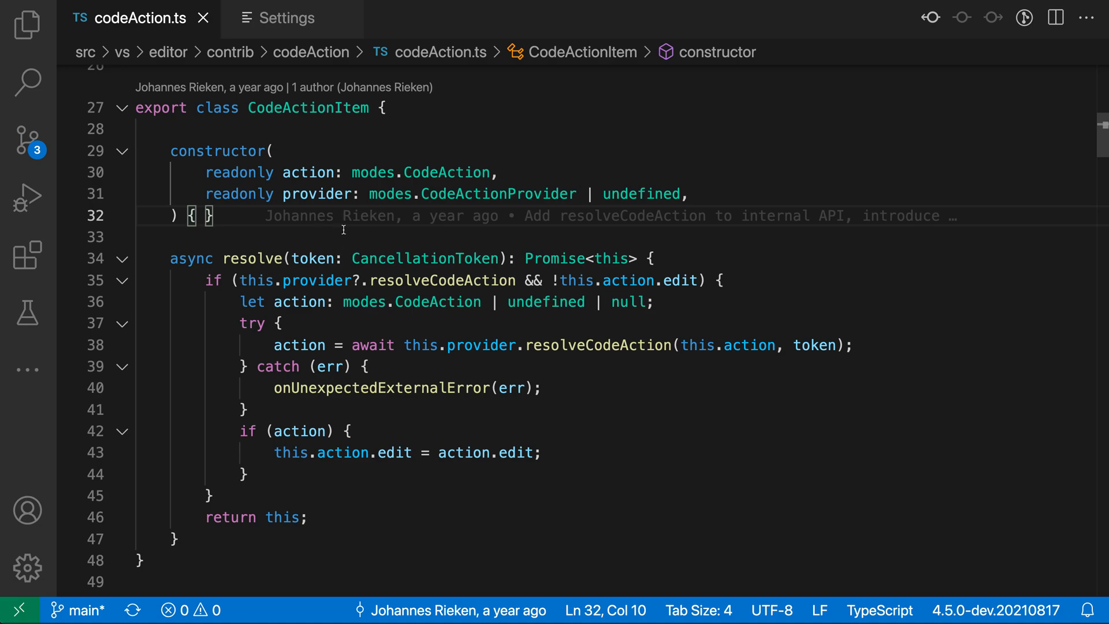
mouse_move(429, 321)
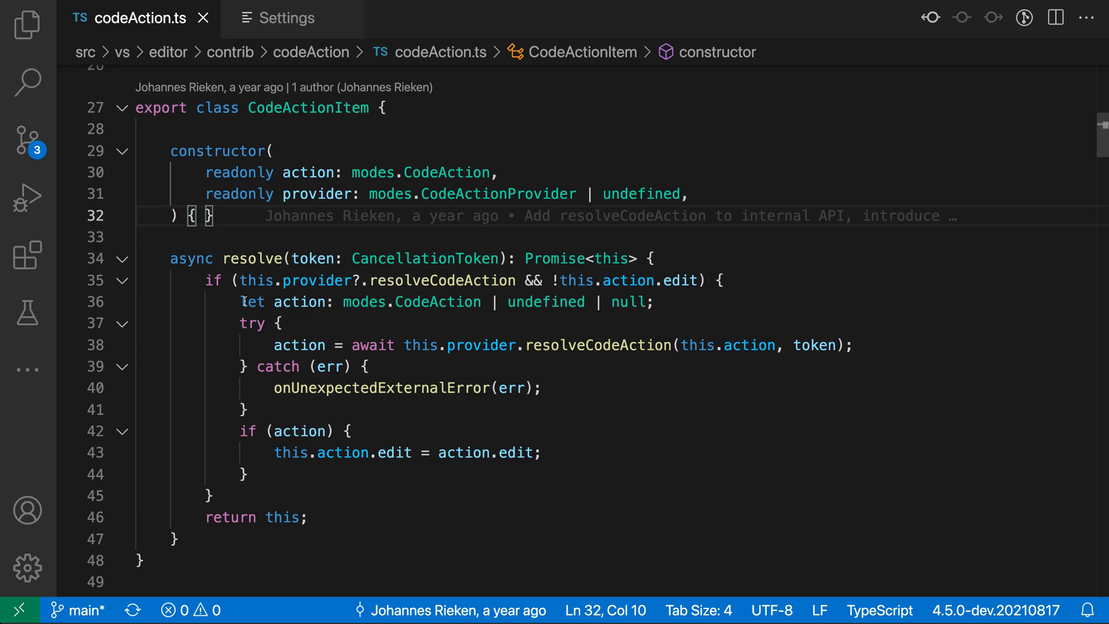
click(250, 302)
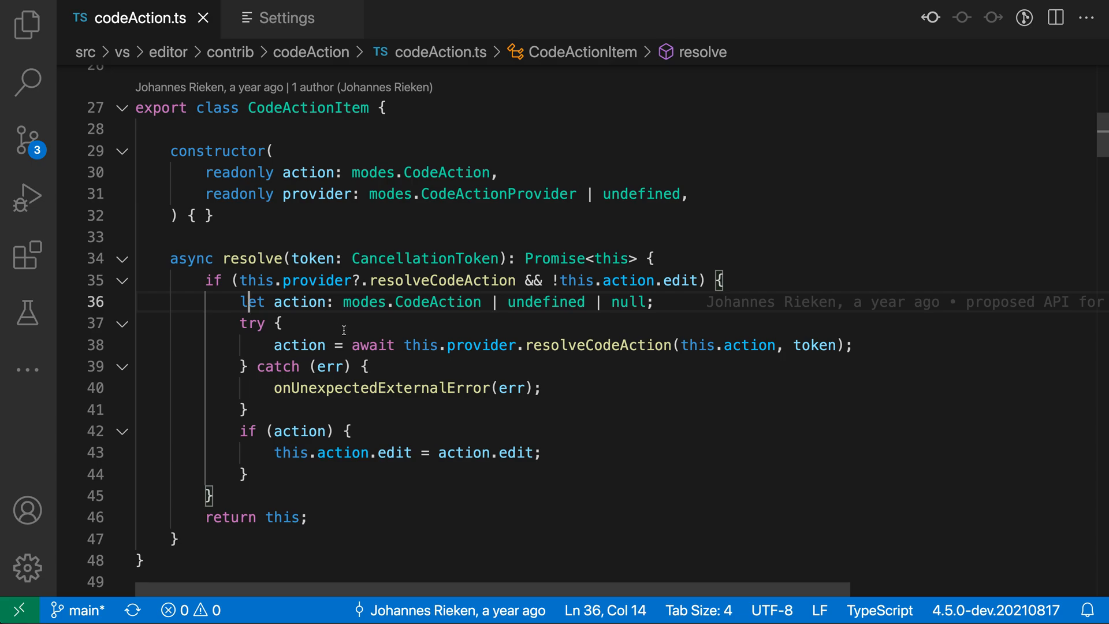
mouse_move(118, 305)
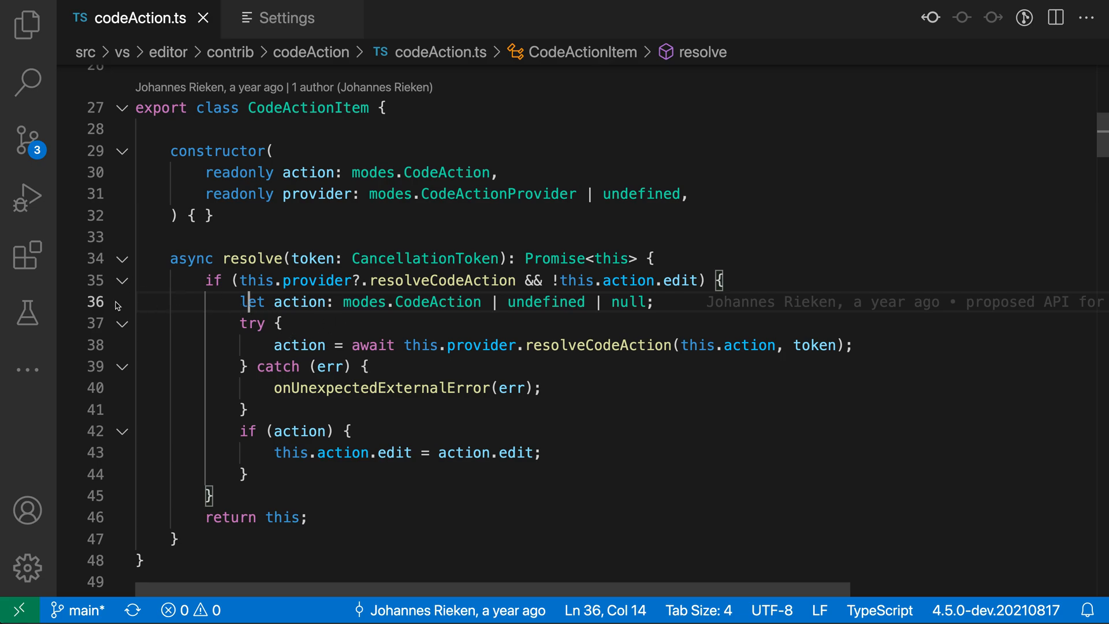
mouse_move(241, 291)
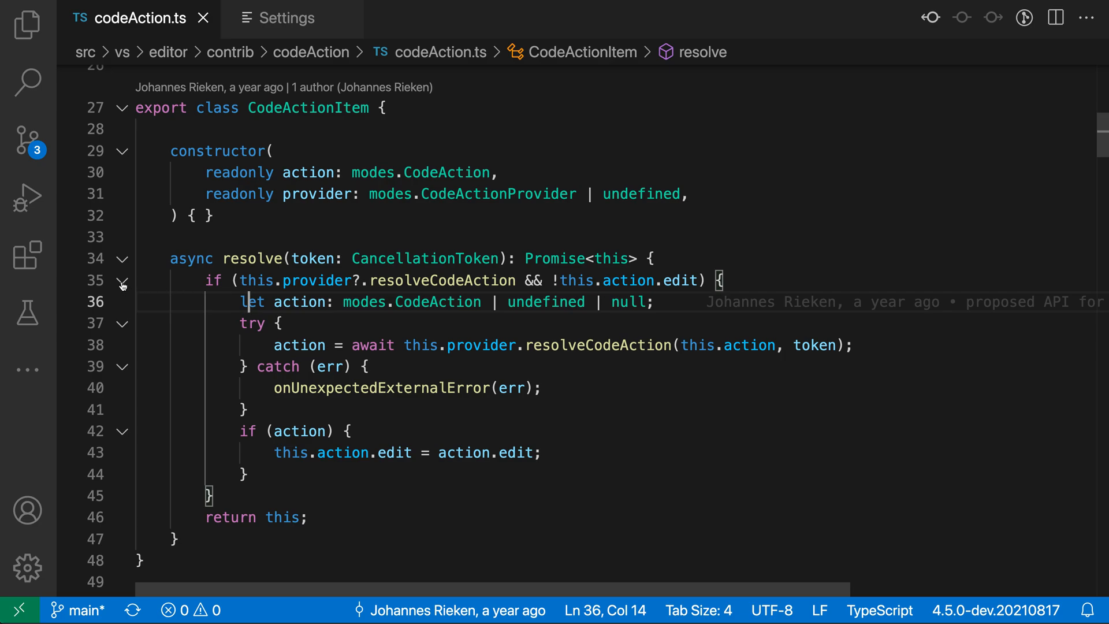
mouse_move(272, 302)
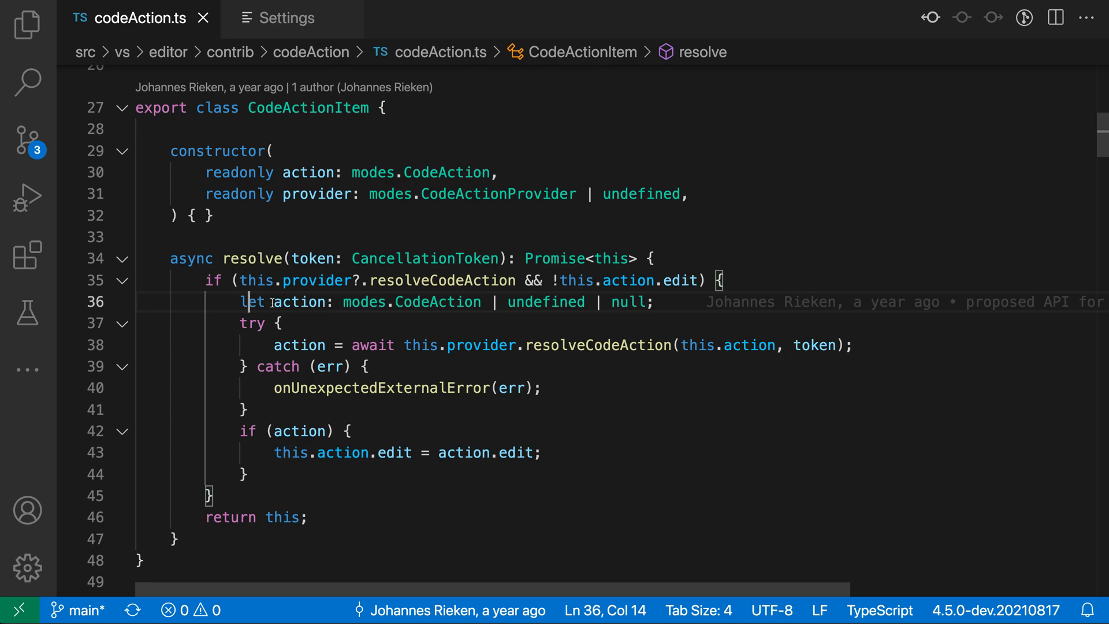
text(fold)
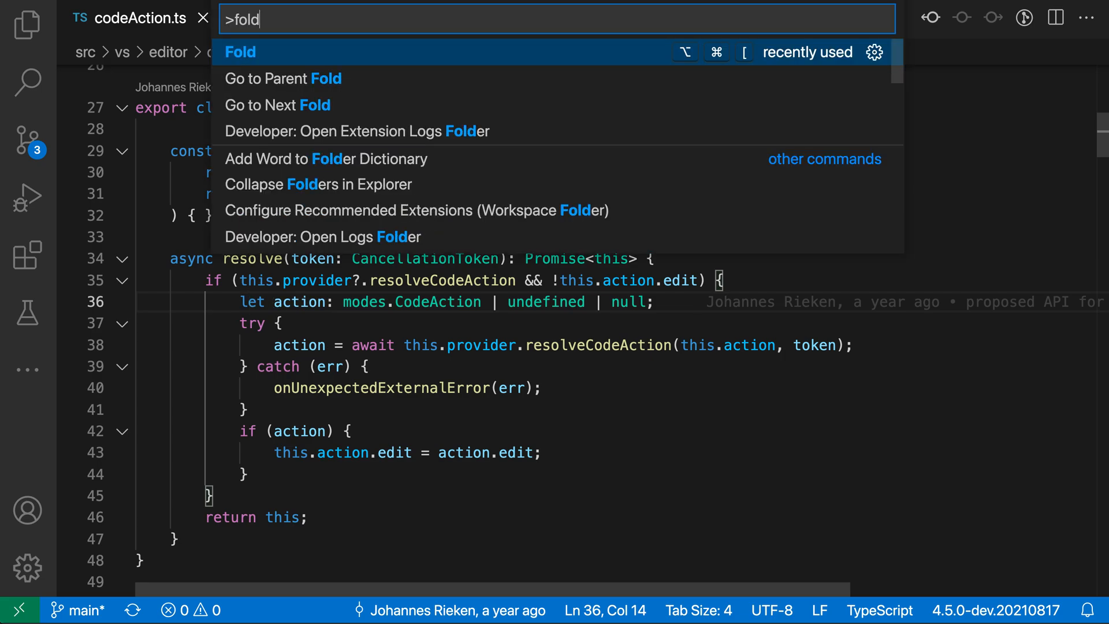
click(240, 52)
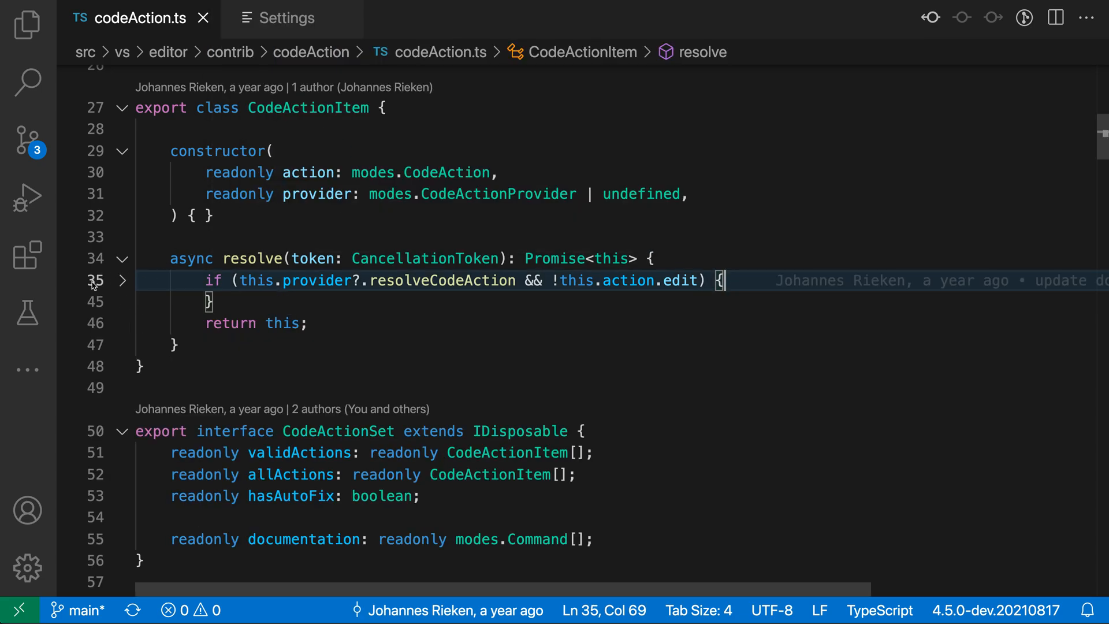
mouse_move(163, 317)
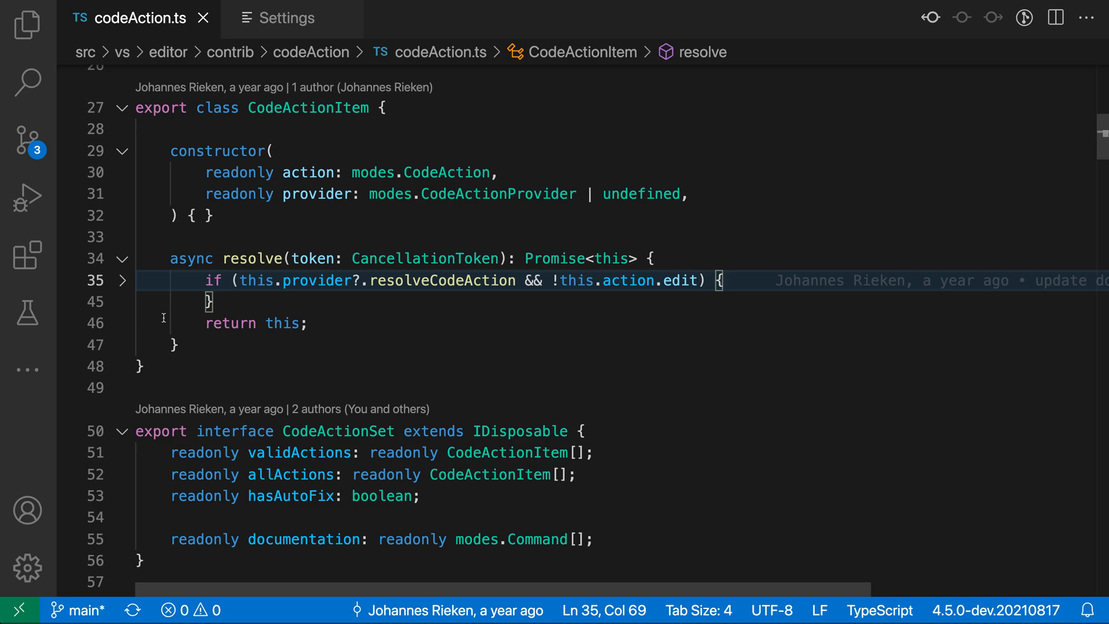
click(120, 280)
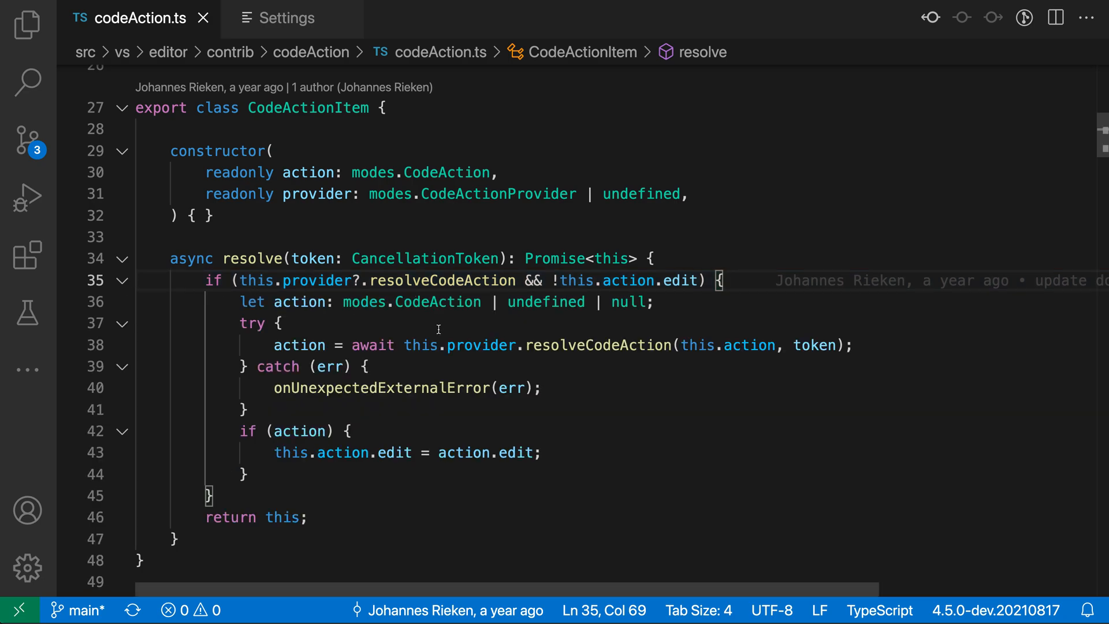